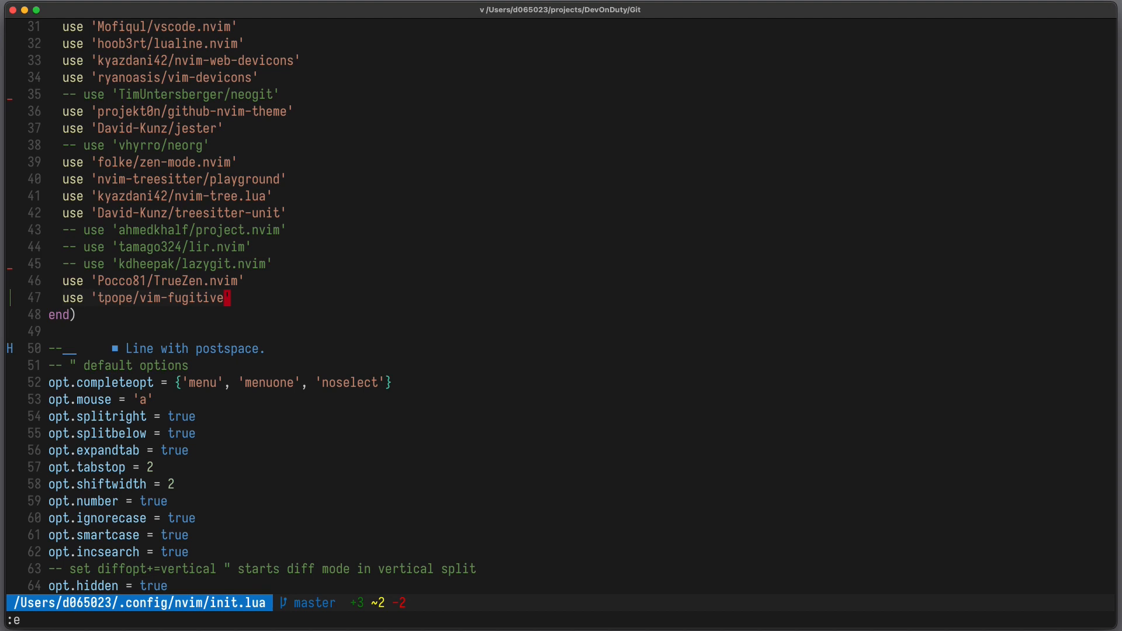
- Open file1.js from the DevOnDuty Git project in the editor
key(V)
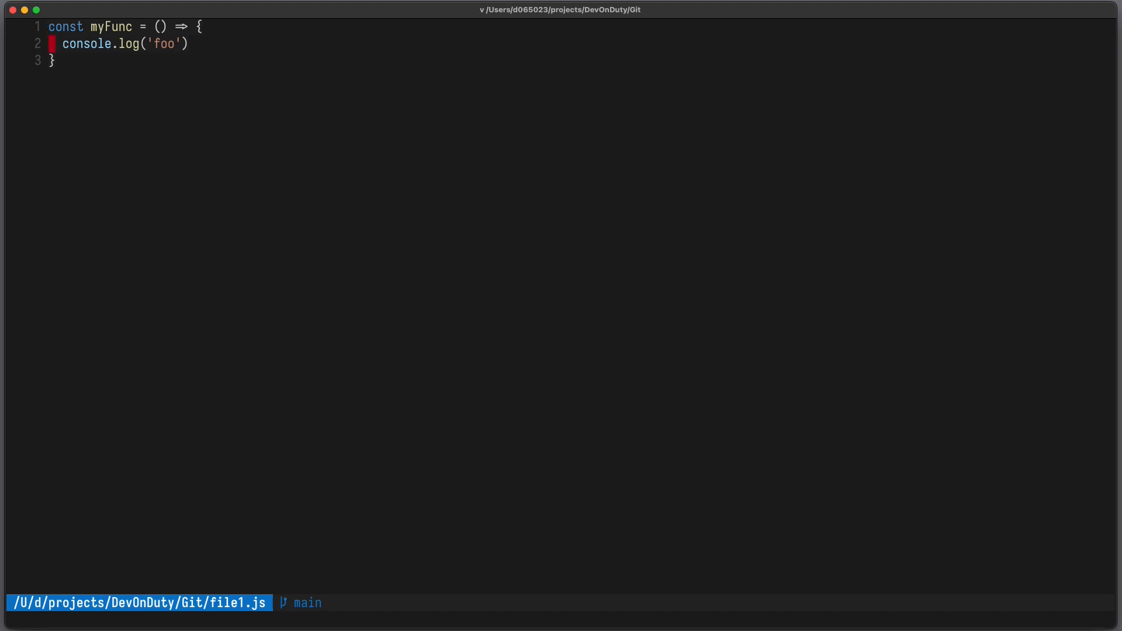
- Add the comment '// this a change' to file1.js and create an empty newFile.js
text(// this a change)
click(281, 620)
text(:!)
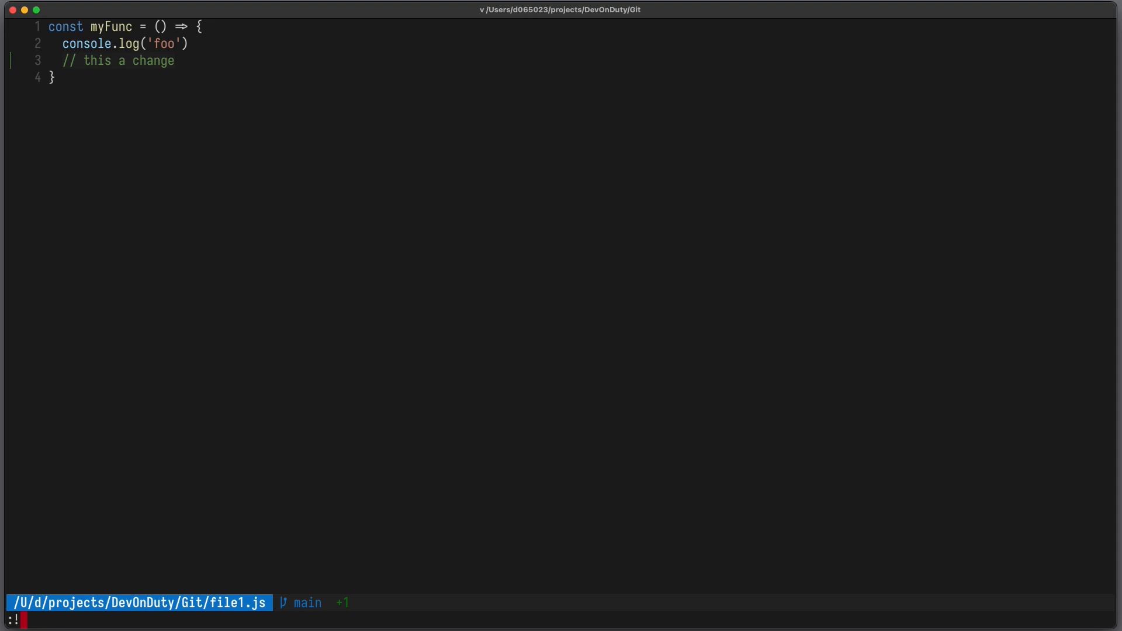
text(touch newFile.)
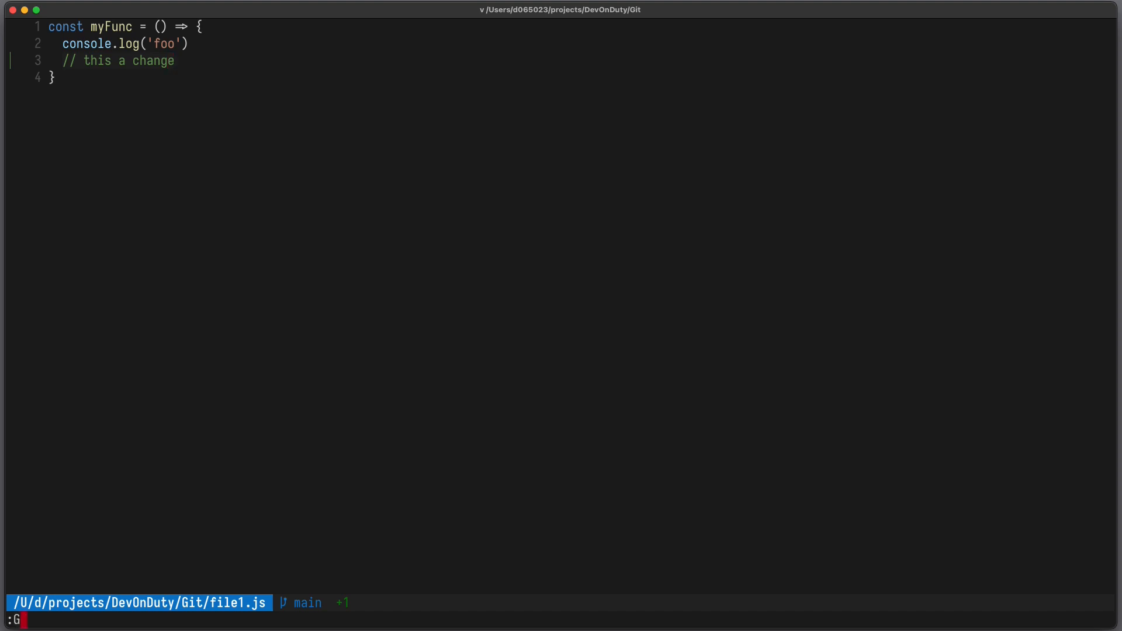
- Show the fugitive Git status window, review its mappings help, and close the help
key(Return)
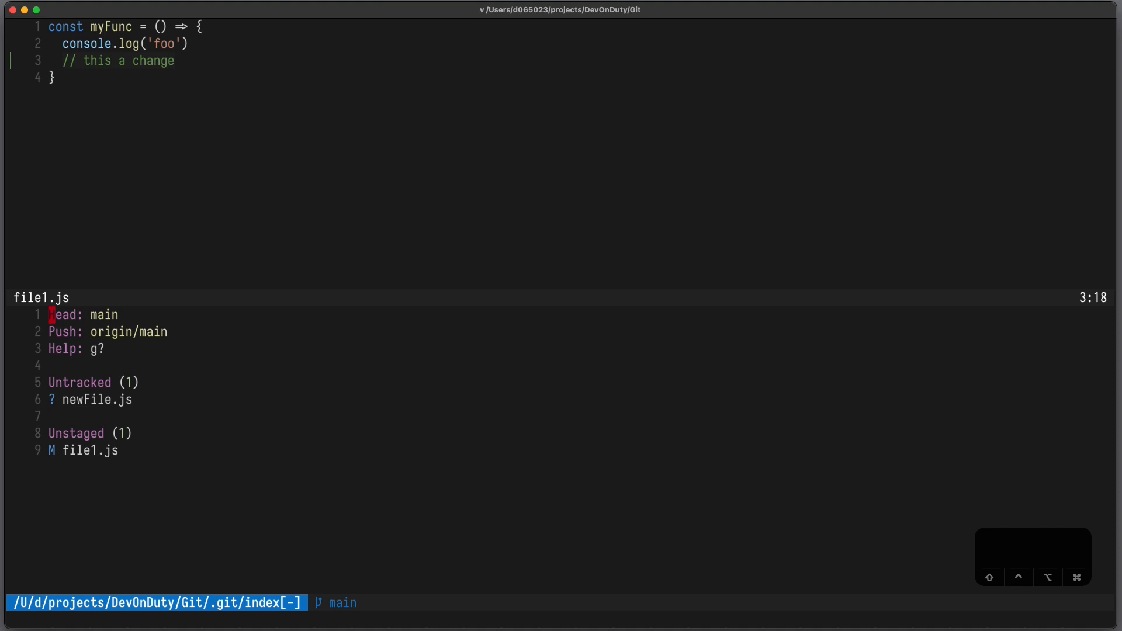
key(])
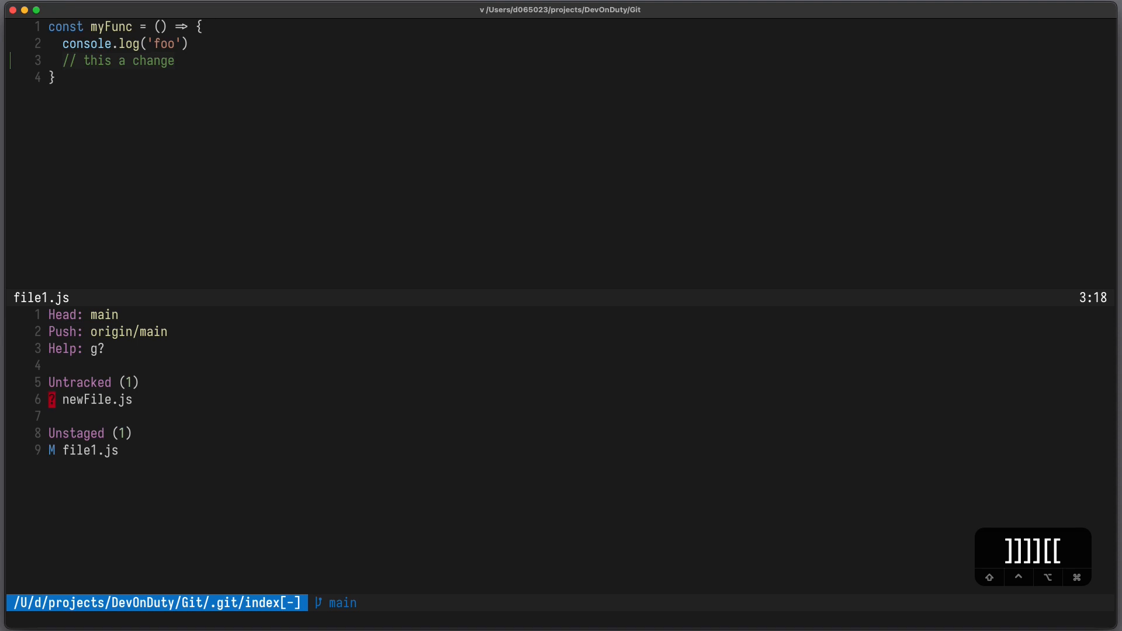
text(:q)
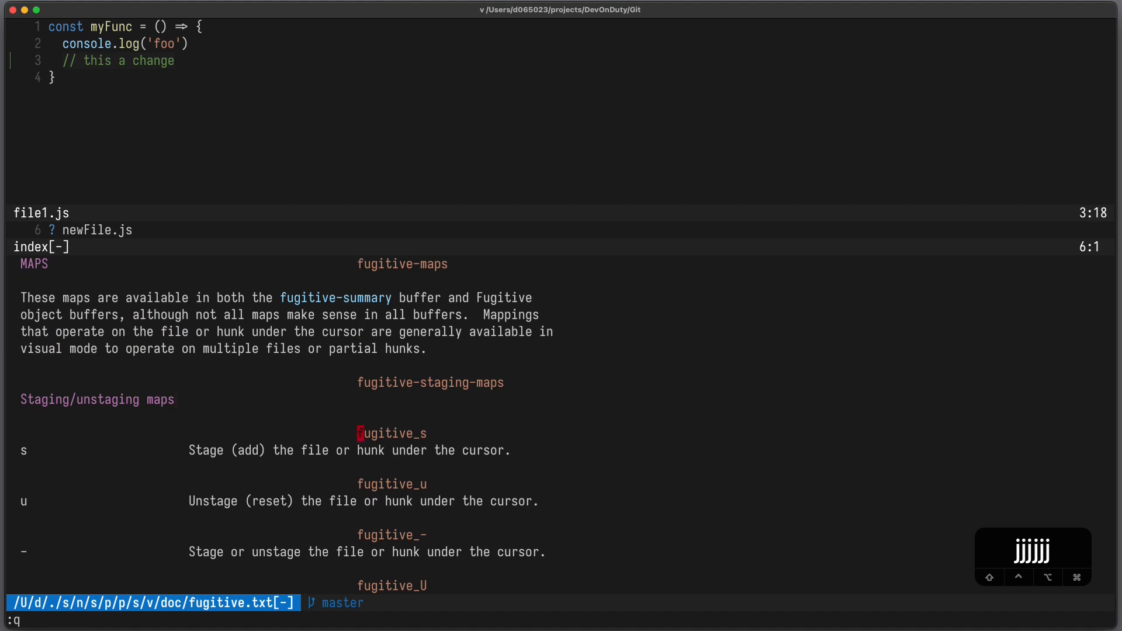
key(V)
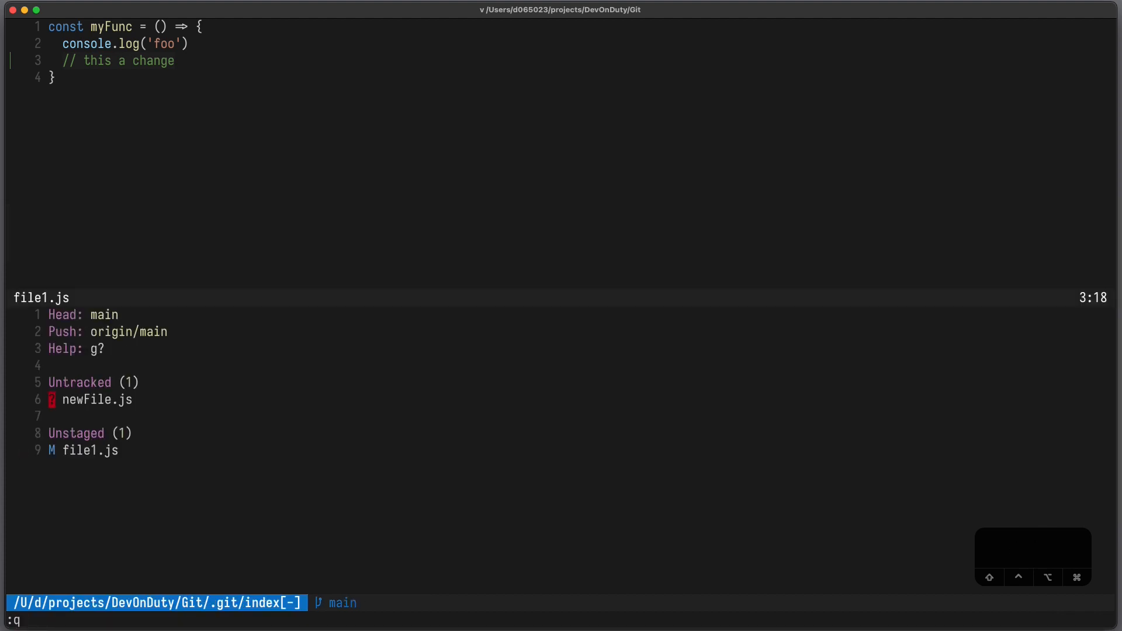
- Stage newFile.js and file1.js, then compare file1.js against its committed version
key(s)
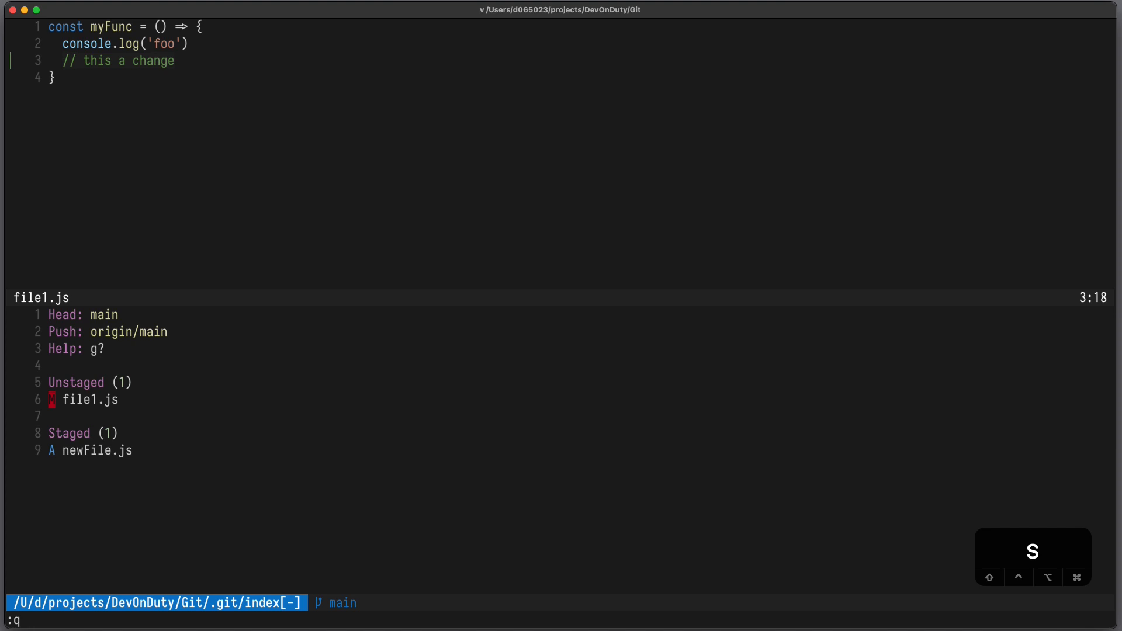
key(s)
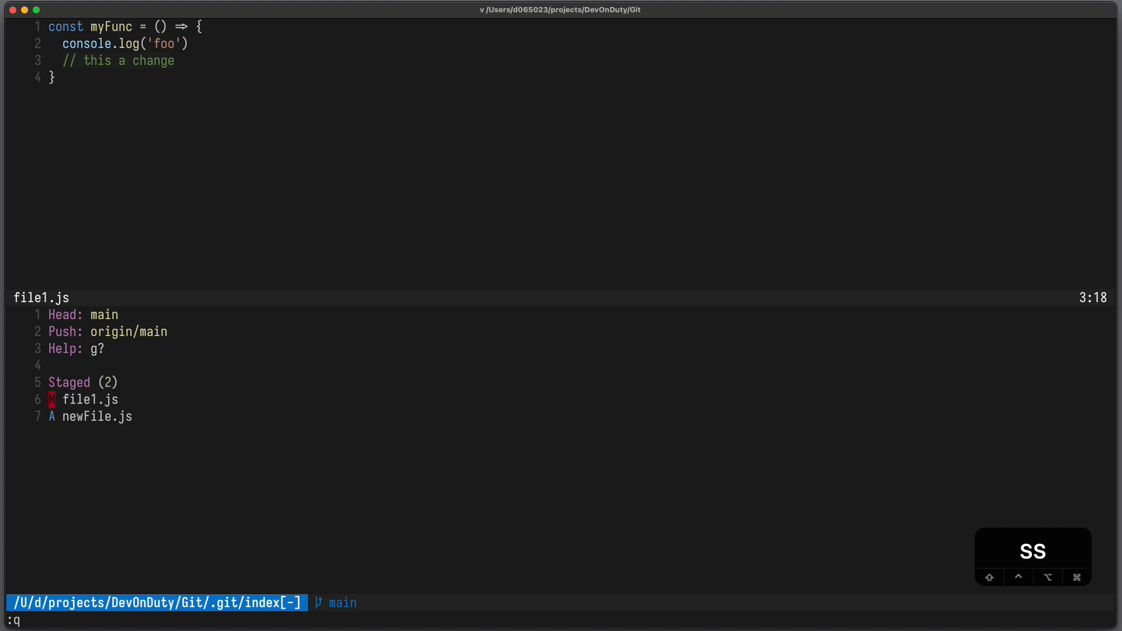
key(dd)
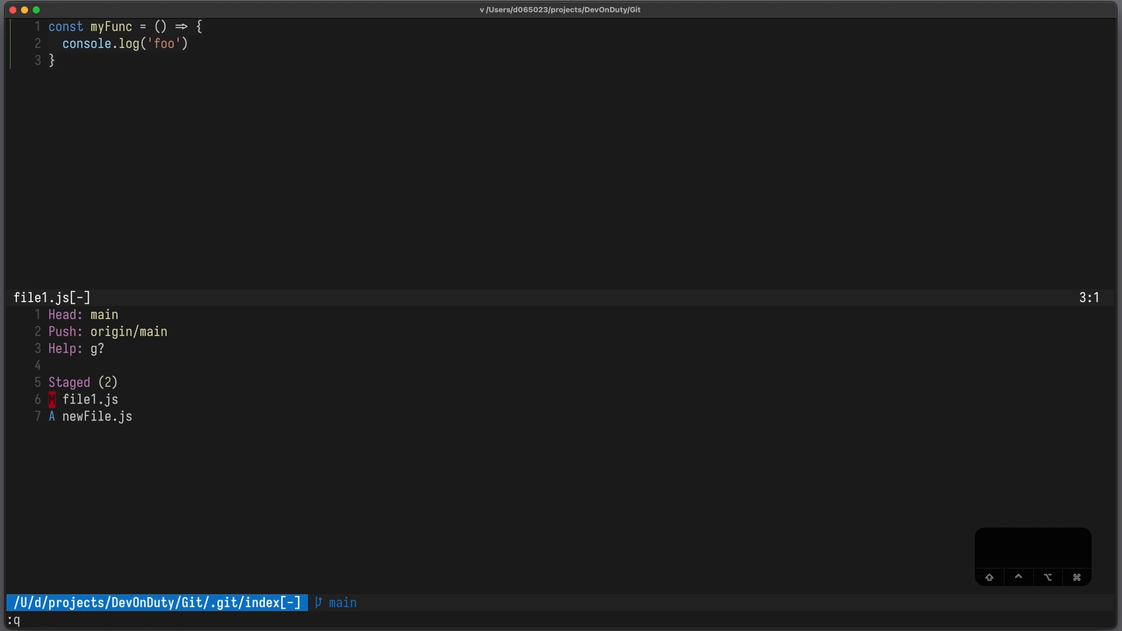
click(91, 399)
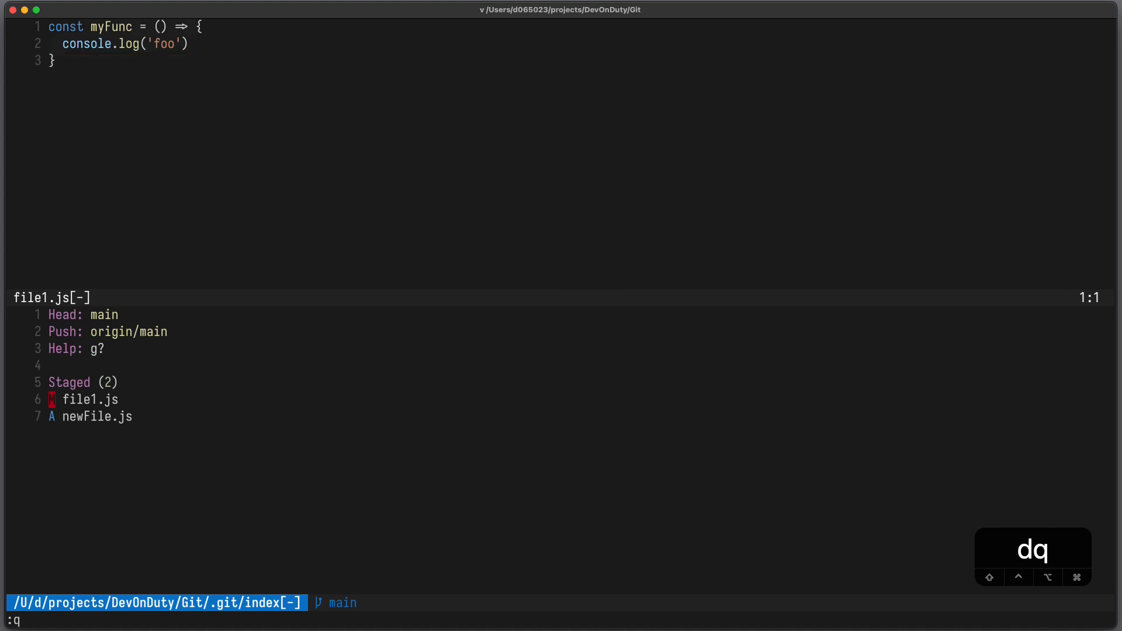
- Unstage newFile.js back to untracked and start a commit of the staged changes
key(u)
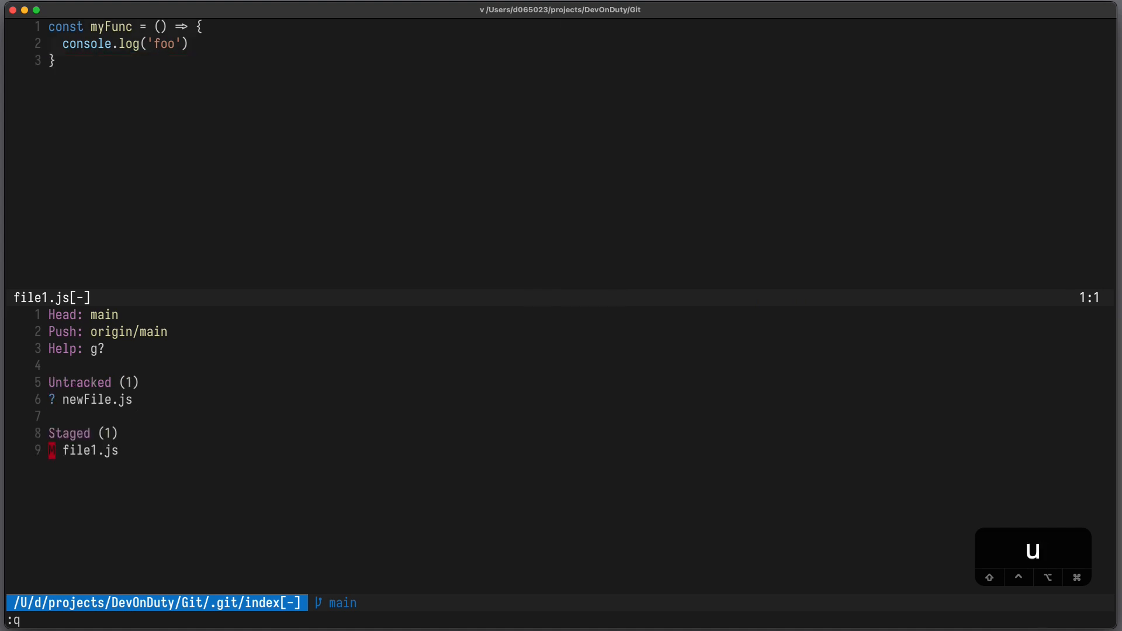
key(u)
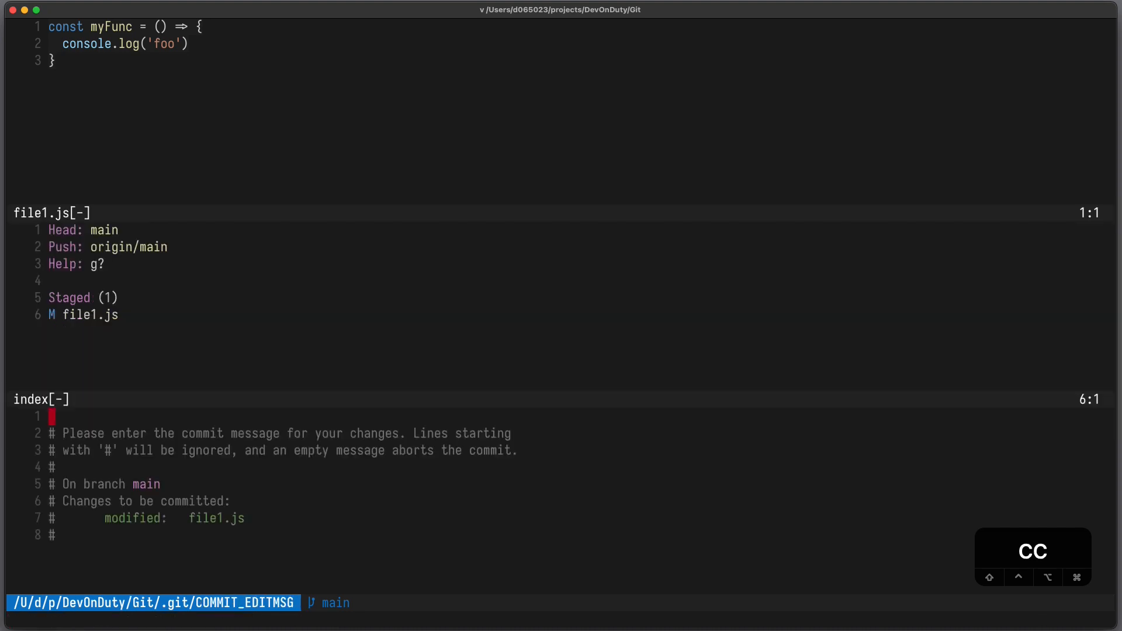
- Enter the commit message 'this is the second commit' for the staged file1.js change
text(this is)
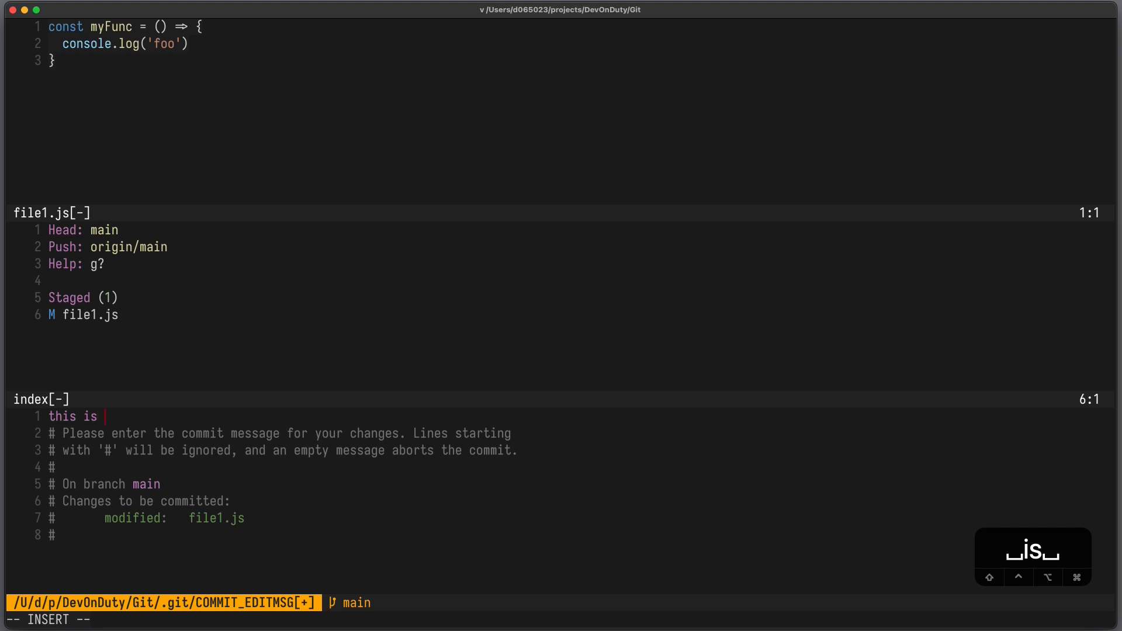
text(the second commit)
click(561, 619)
text(:G checkout -b)
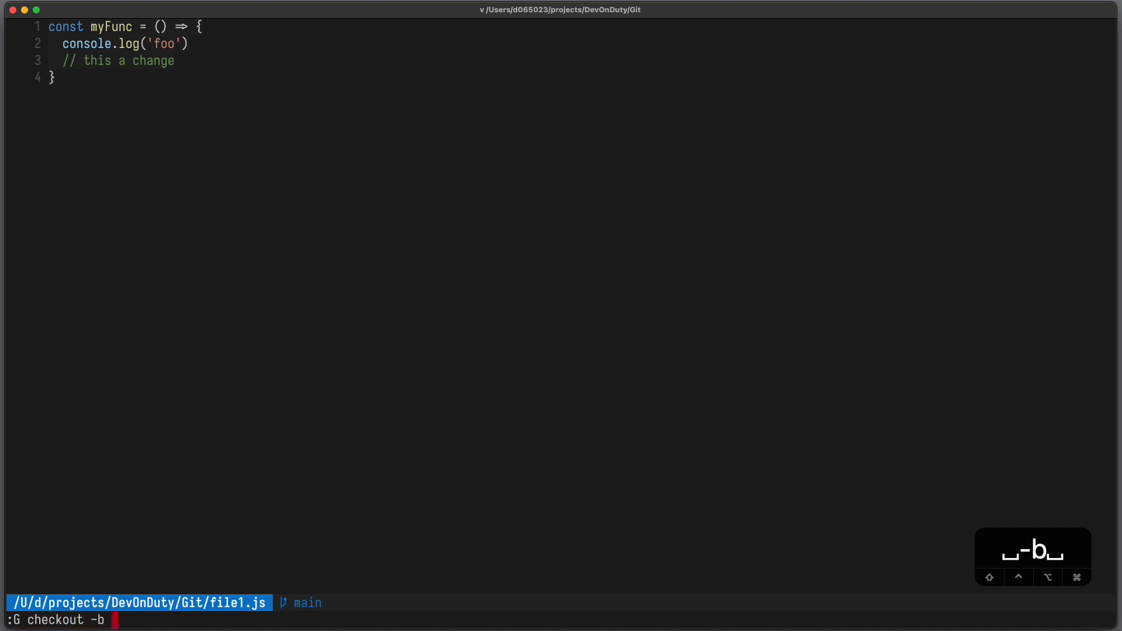
- Check out a new branch named feature-x and begin editing file1.js on it
text(feature-x)
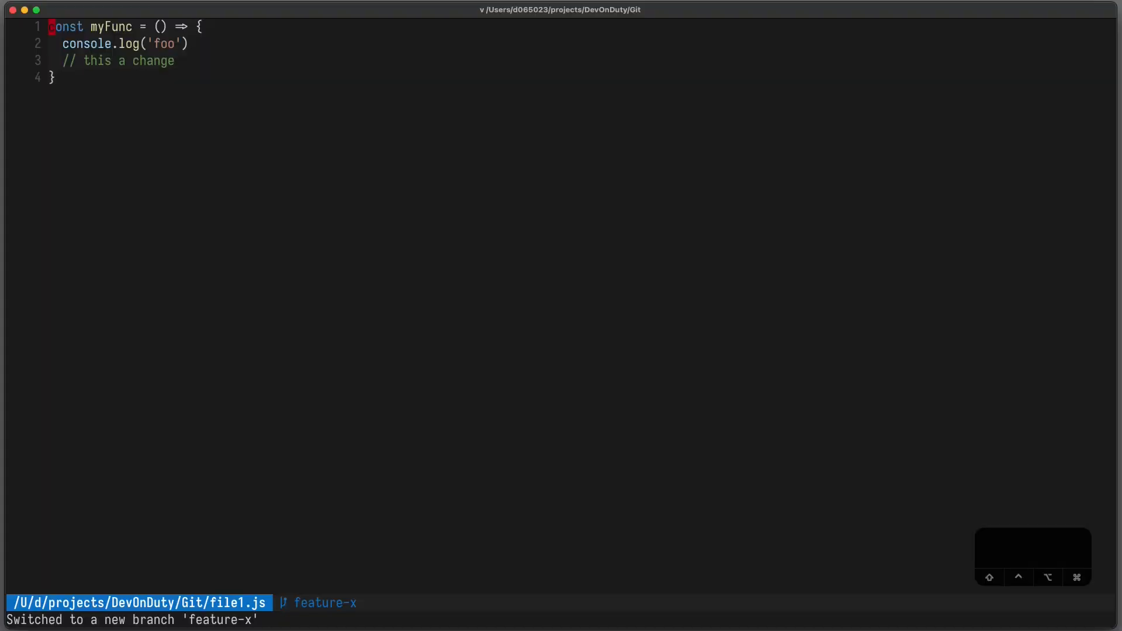
text(nd a new line)
click(138, 61)
text(nother)
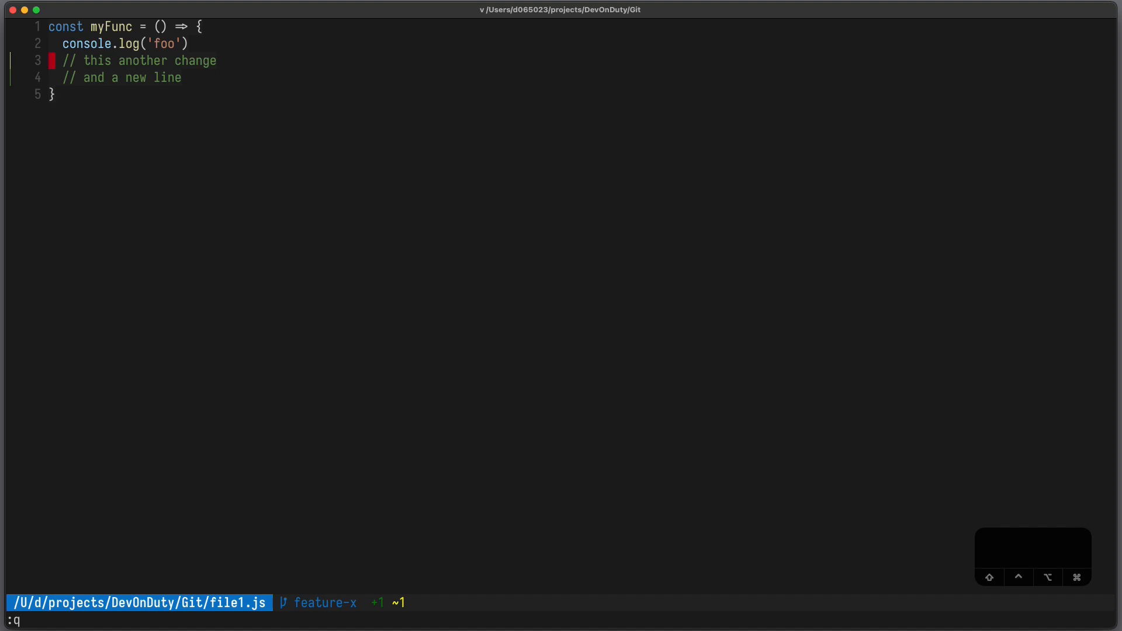
text(G)
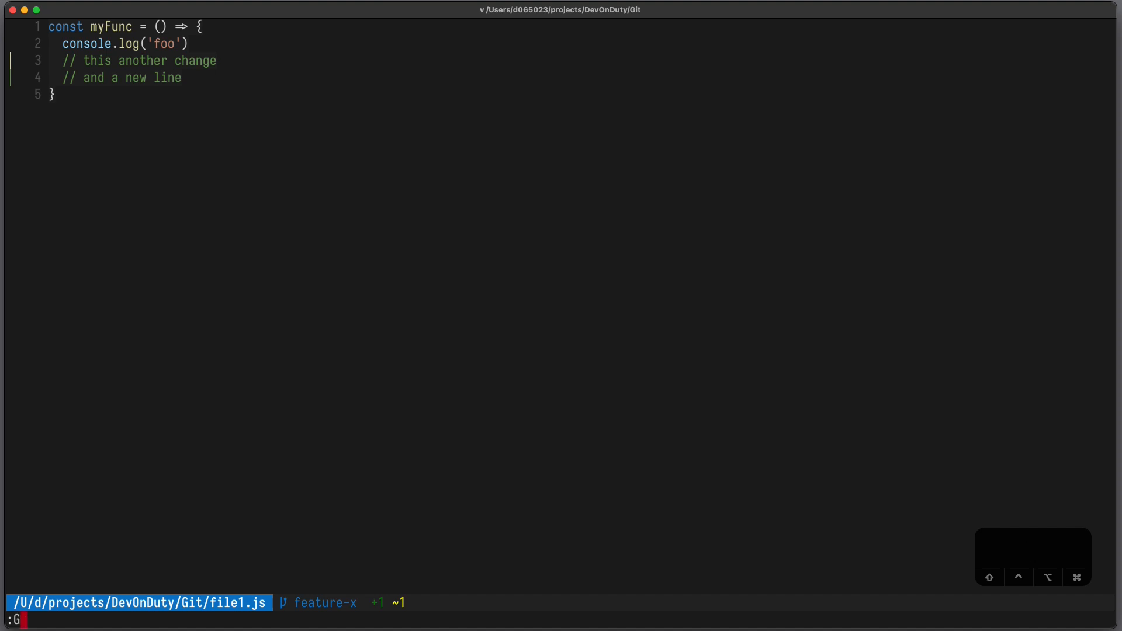
text(vdiffsplit)
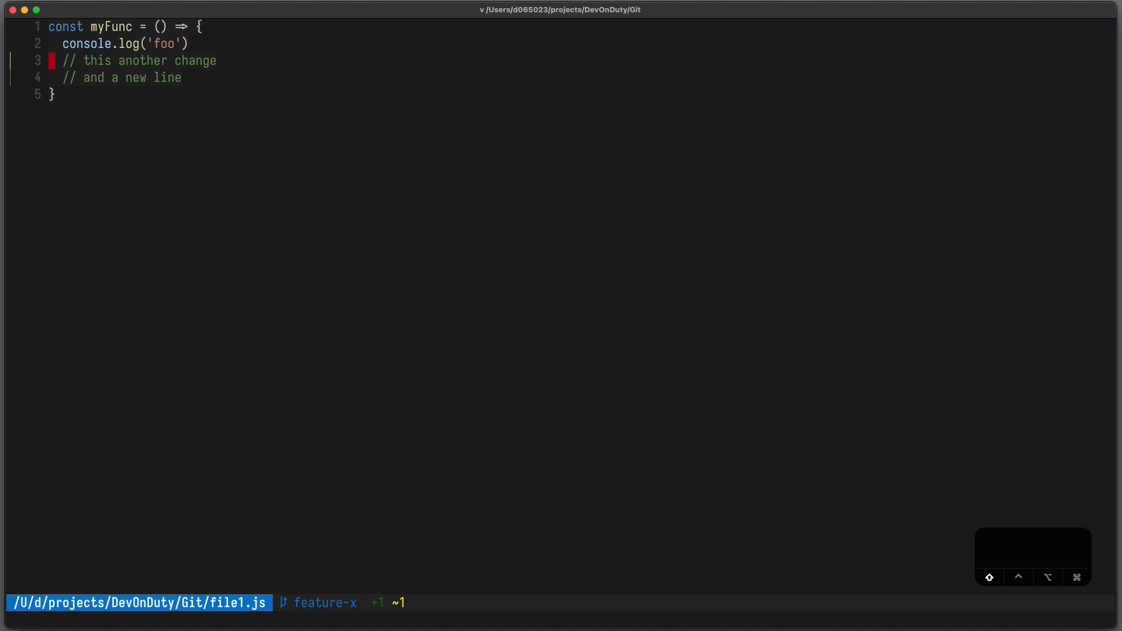
text(:Gvdiffsplit)
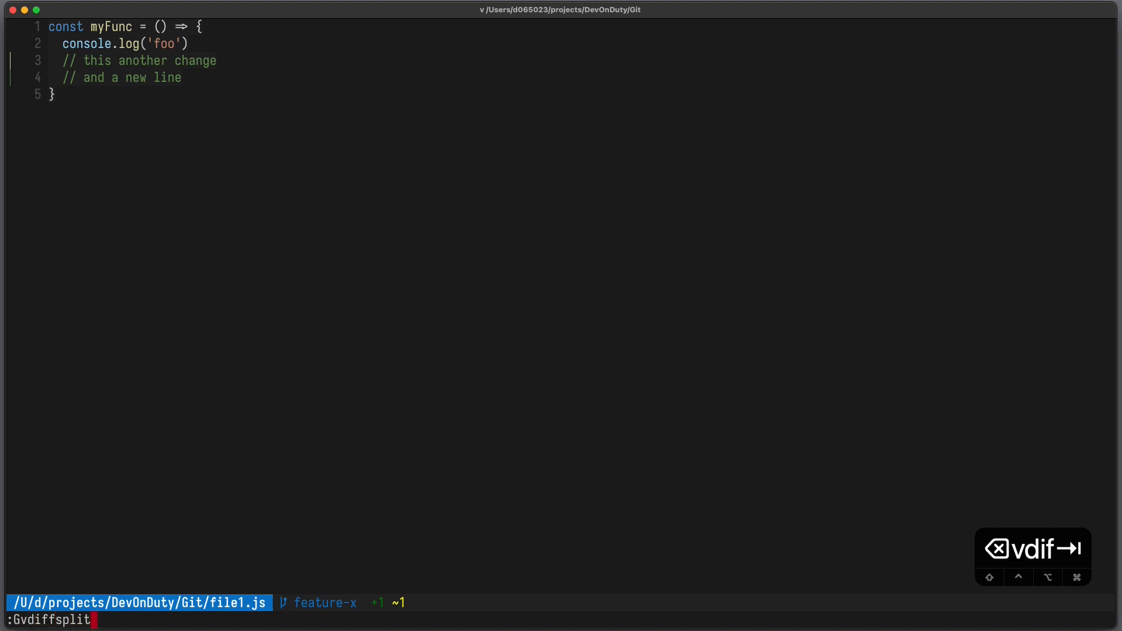
text(main)
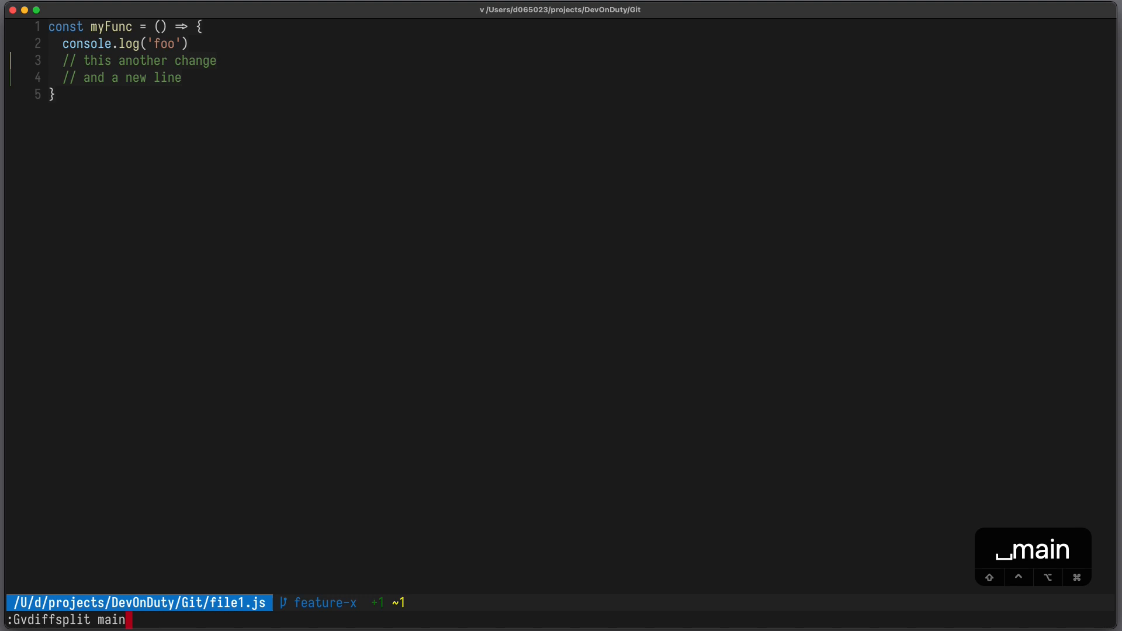
key(Return)
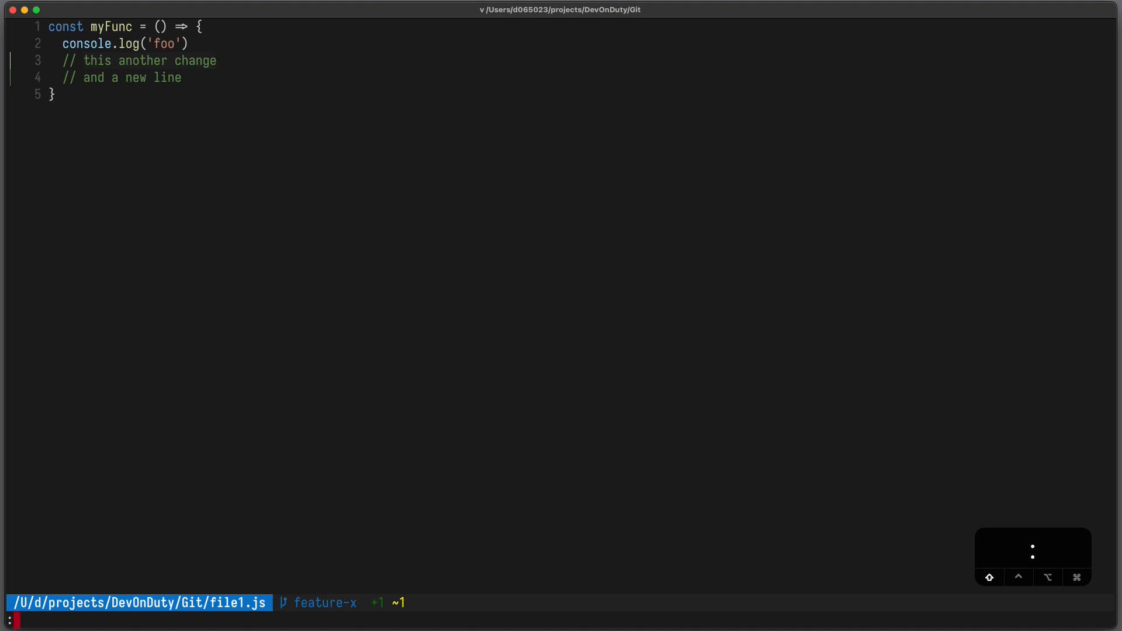
text(Gvdiffsplit!)
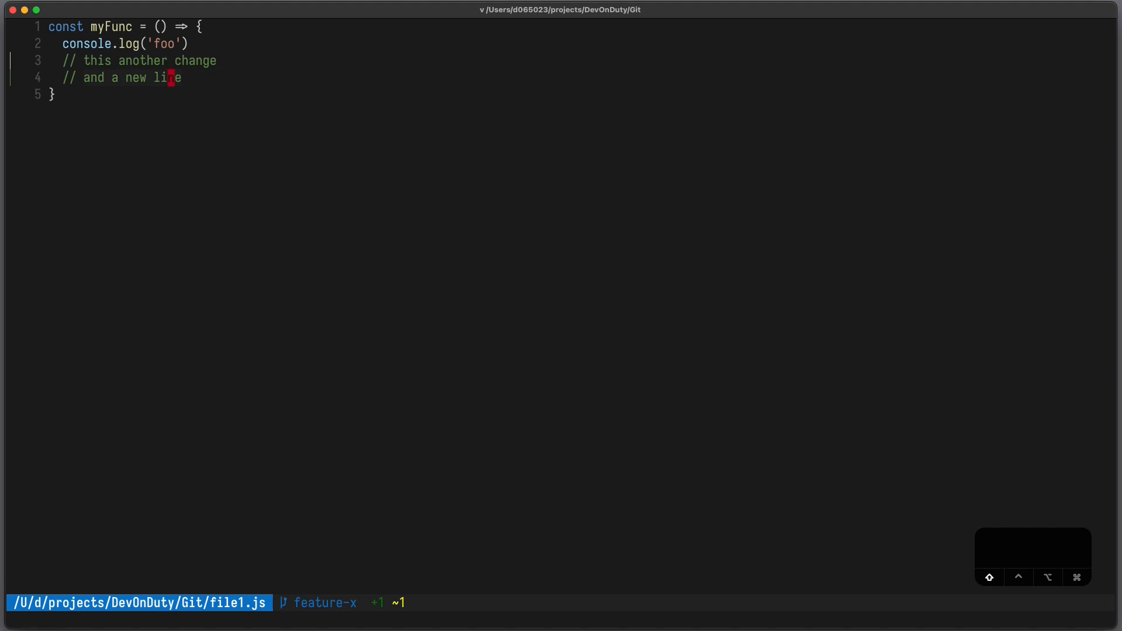
- Split open file2.js and add '// added comment' inside its constructor
text(:split file2.js)
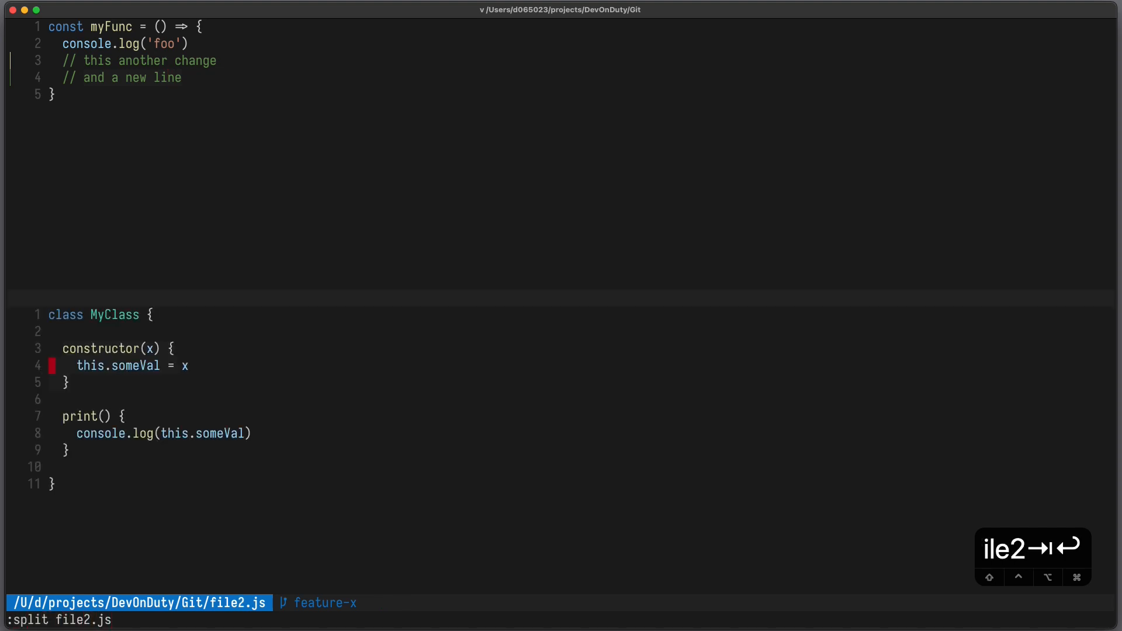
text(// added comment)
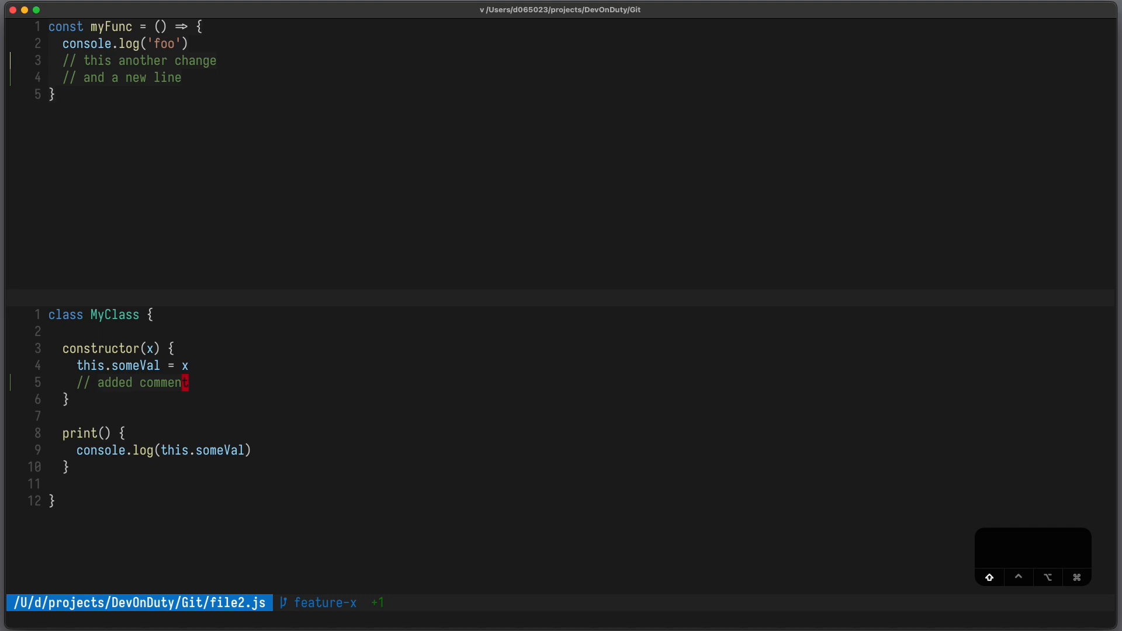
- Review the changed files with :G difftool -y in tabs, then keep only the current tab
text(diffto)
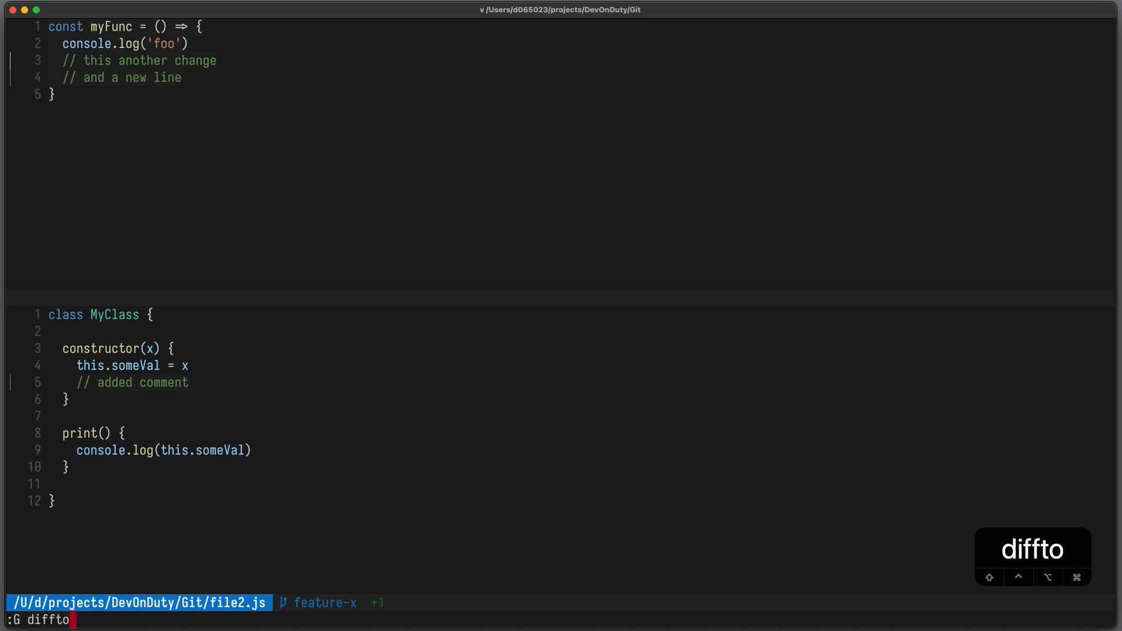
key(Return)
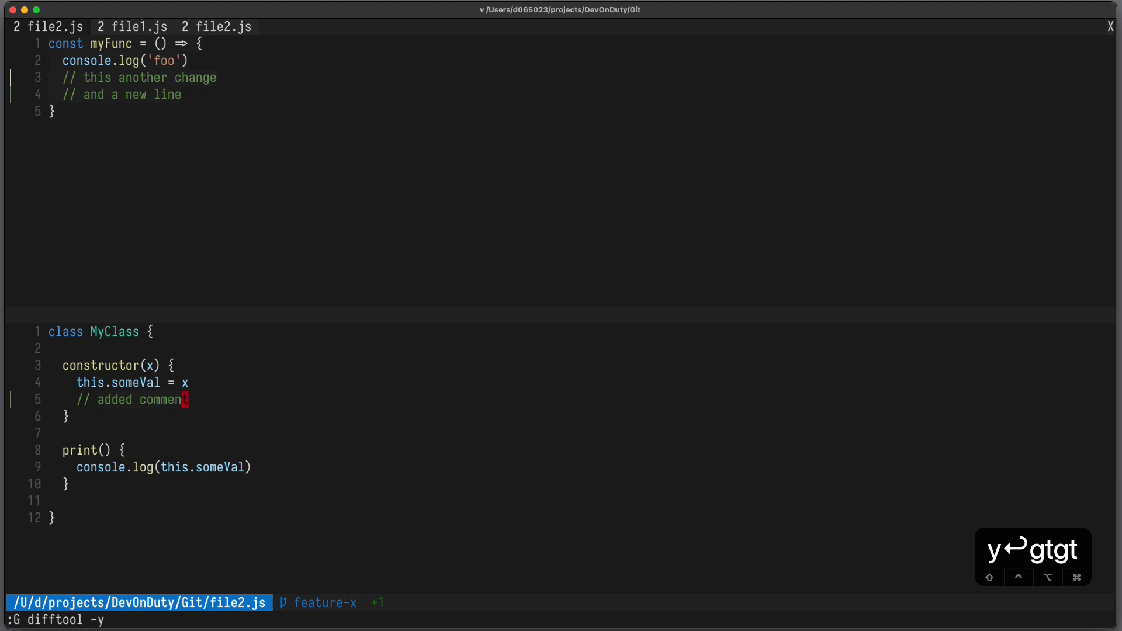
text(t)
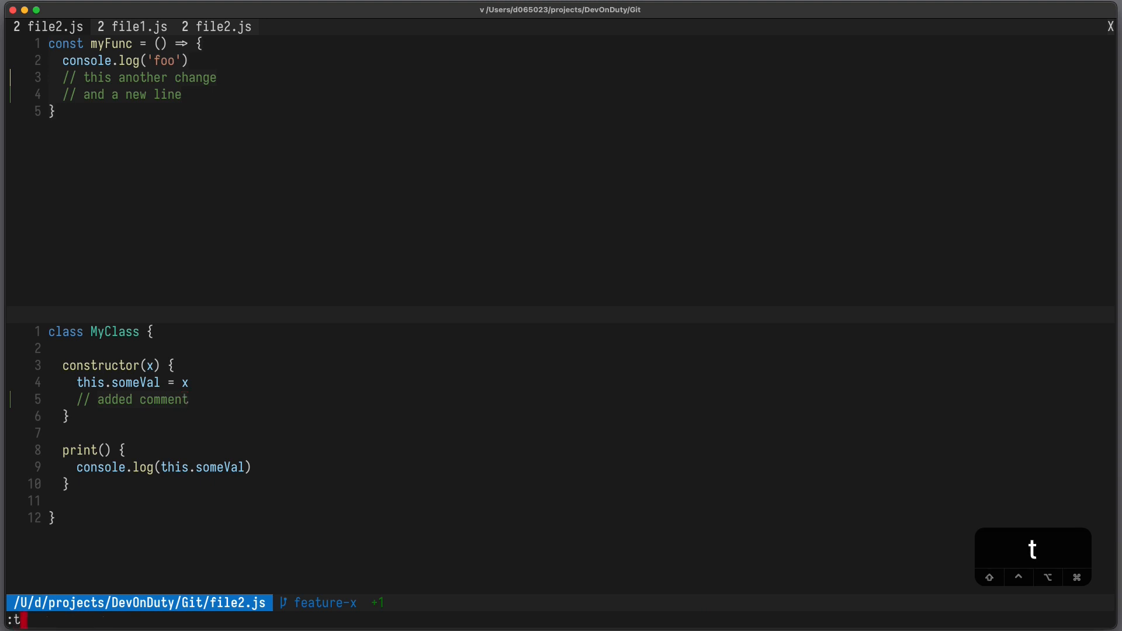
text(abo)
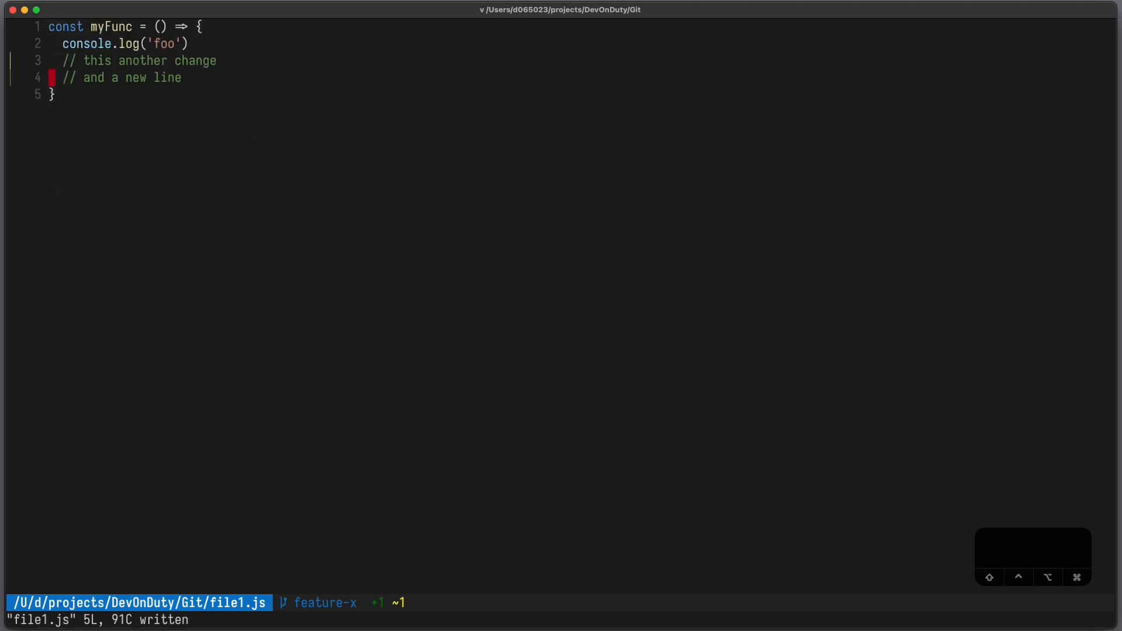
- Load main's version of file1.js into the buffer with :Gread main:file1.js
text(:Gread)
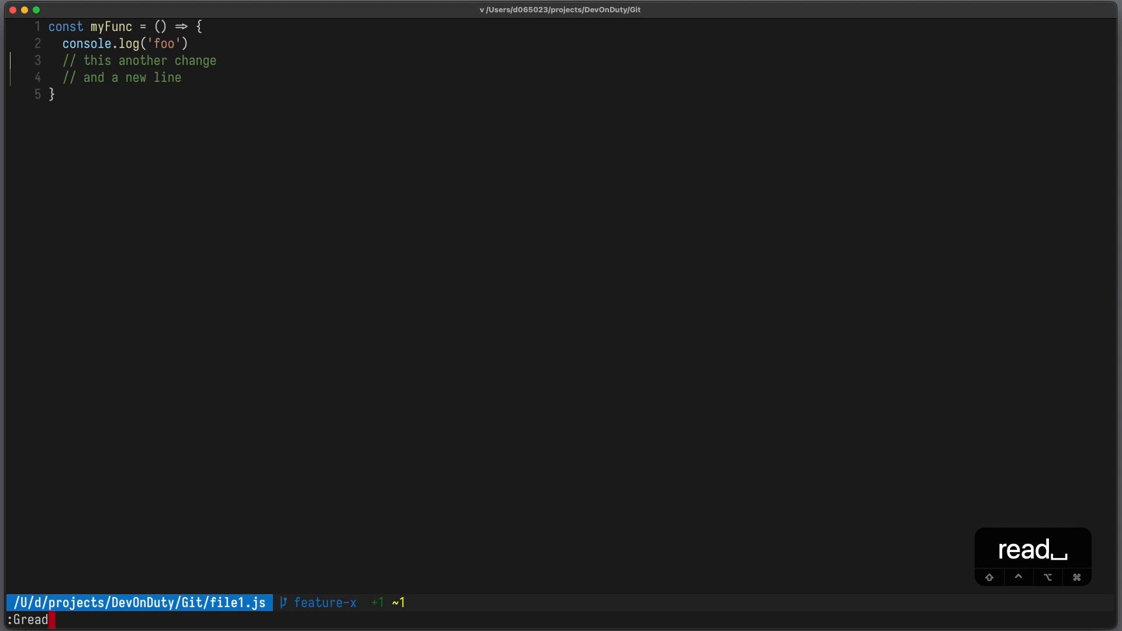
text(main:file1.)
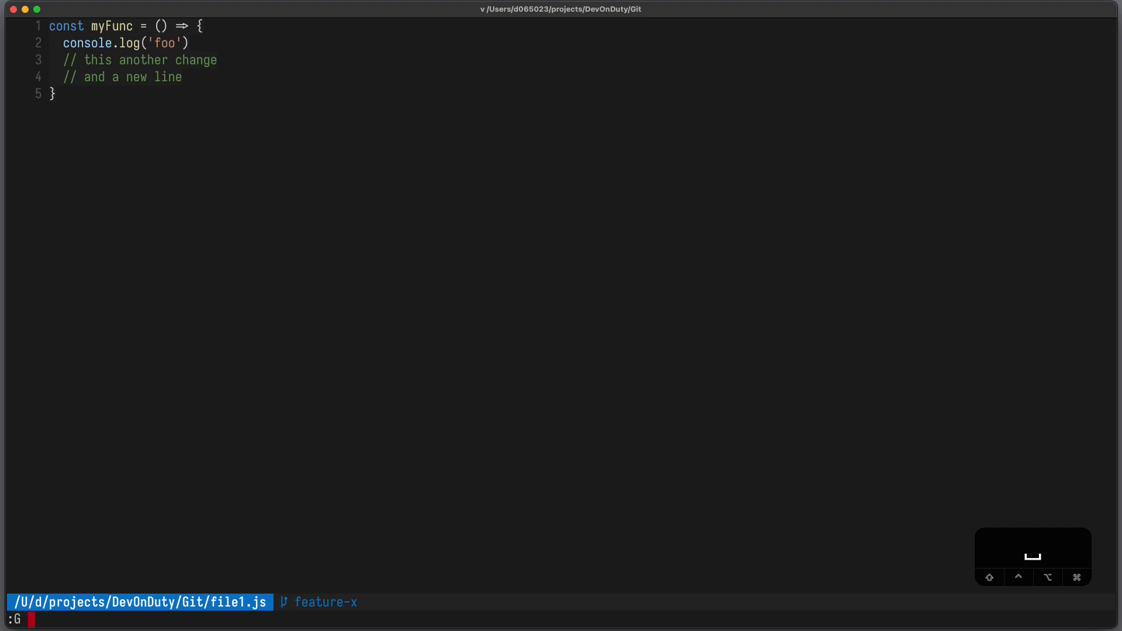
text(log)
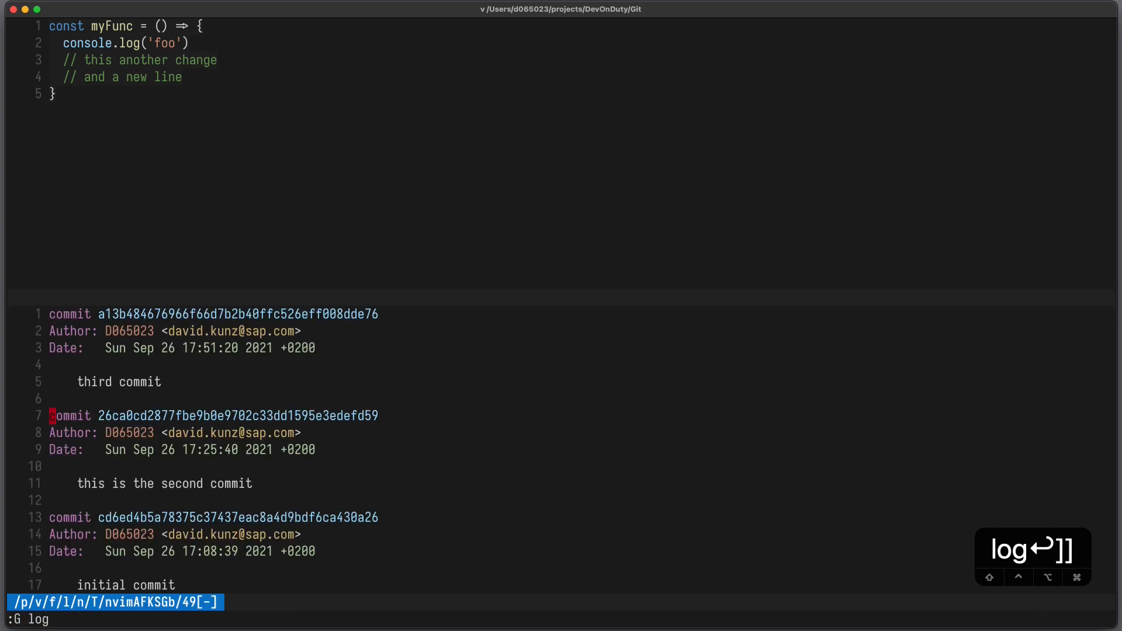
key(G)
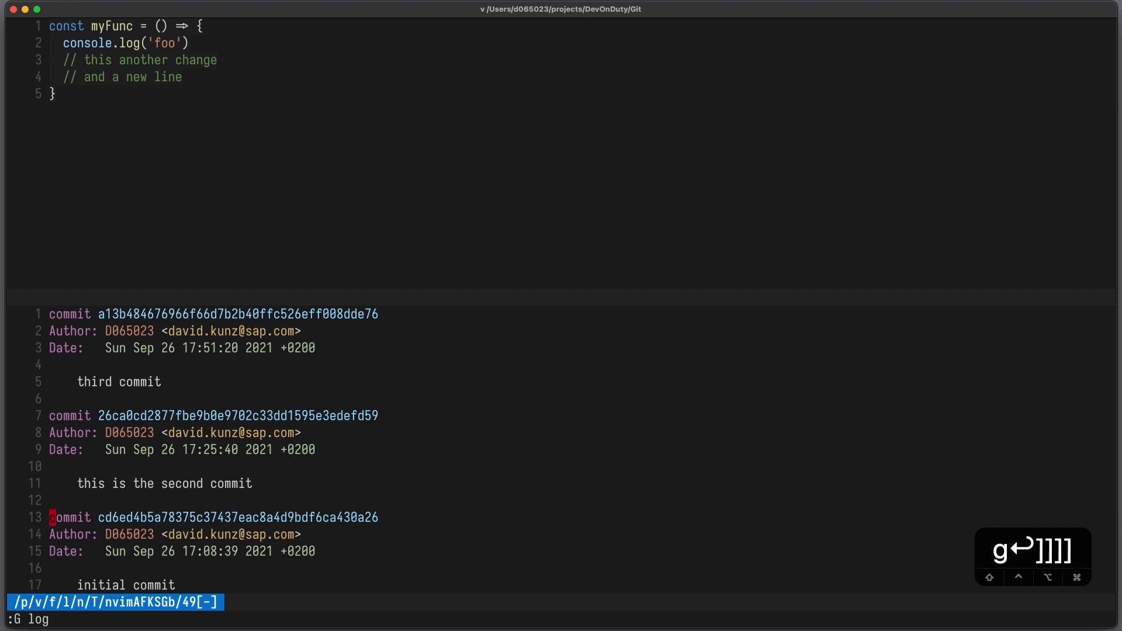
key(w)
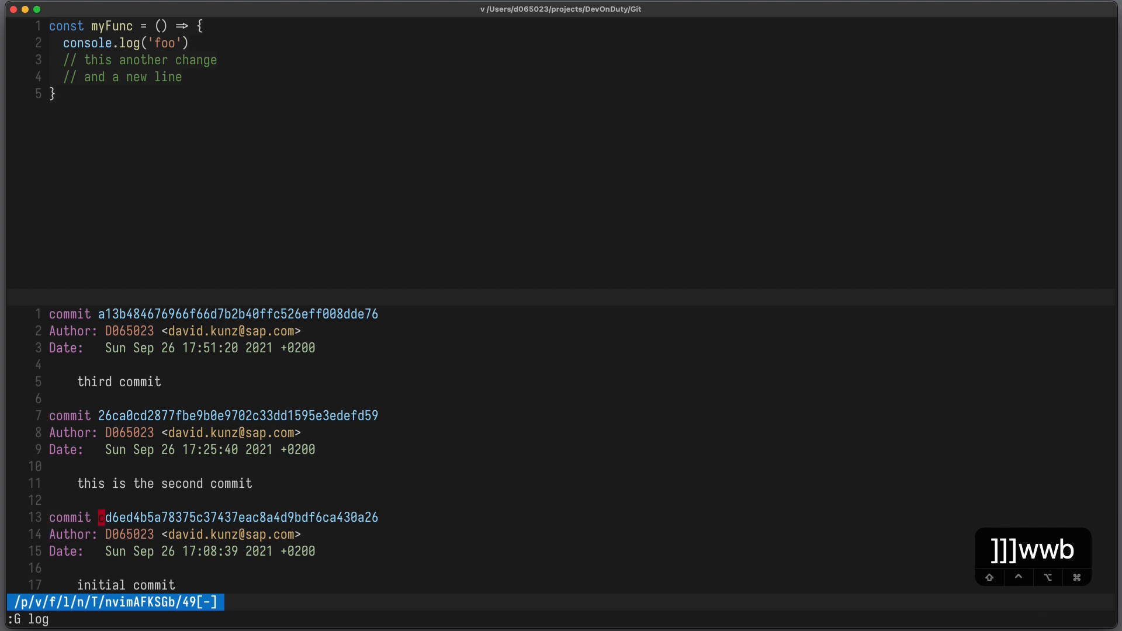
key(Return)
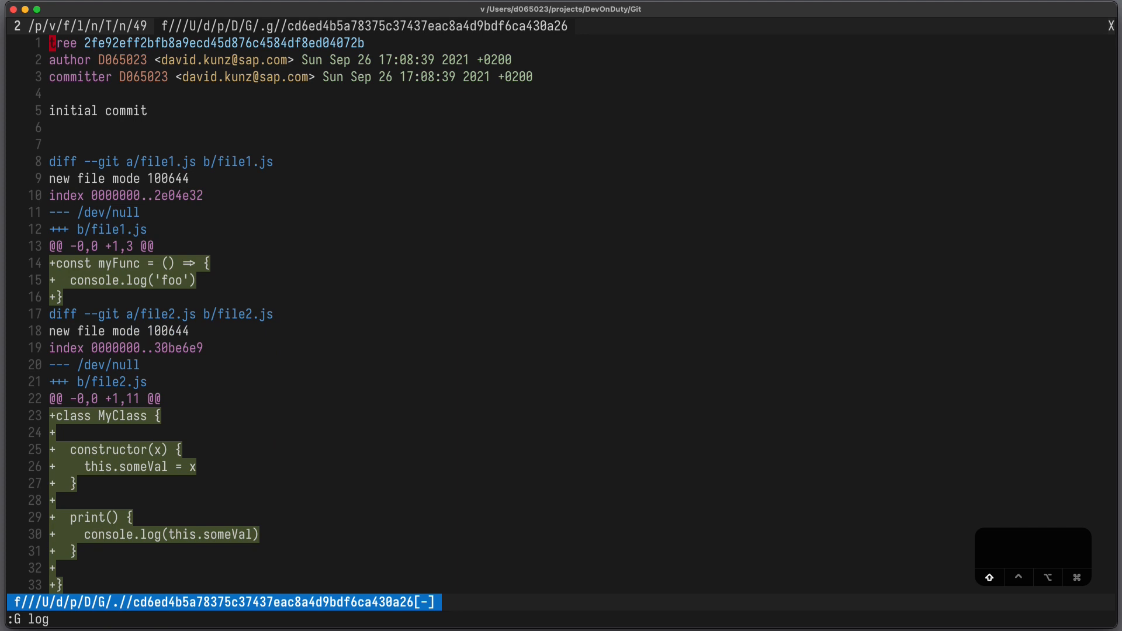
text(:q)
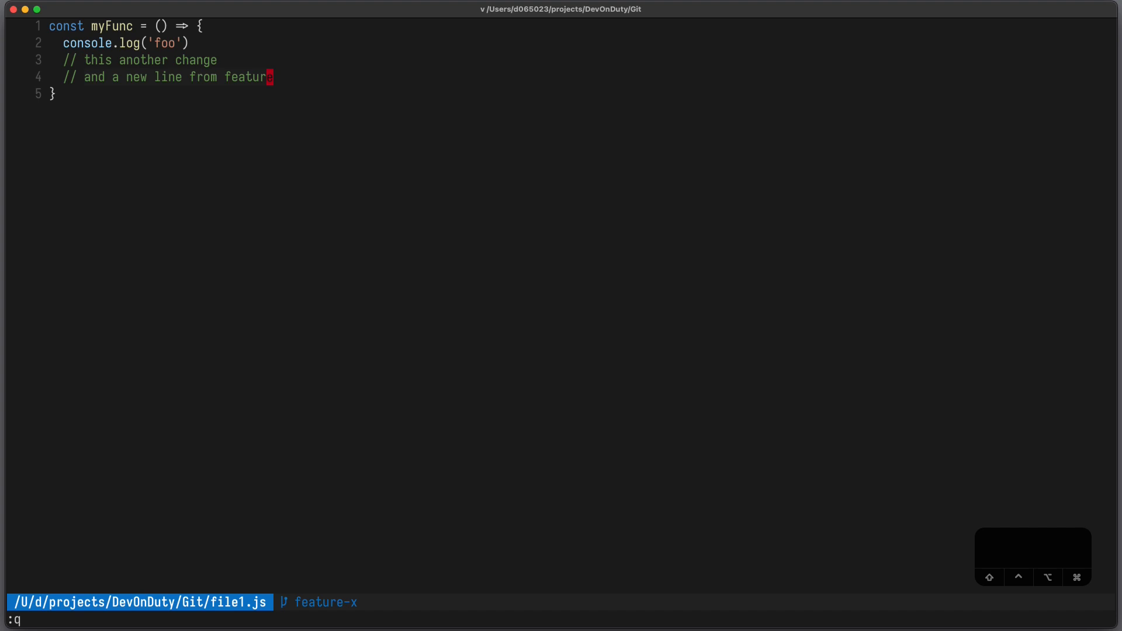
- Merge main into feature-x and show a three-way diff of the conflicted file1.js
text(G mer)
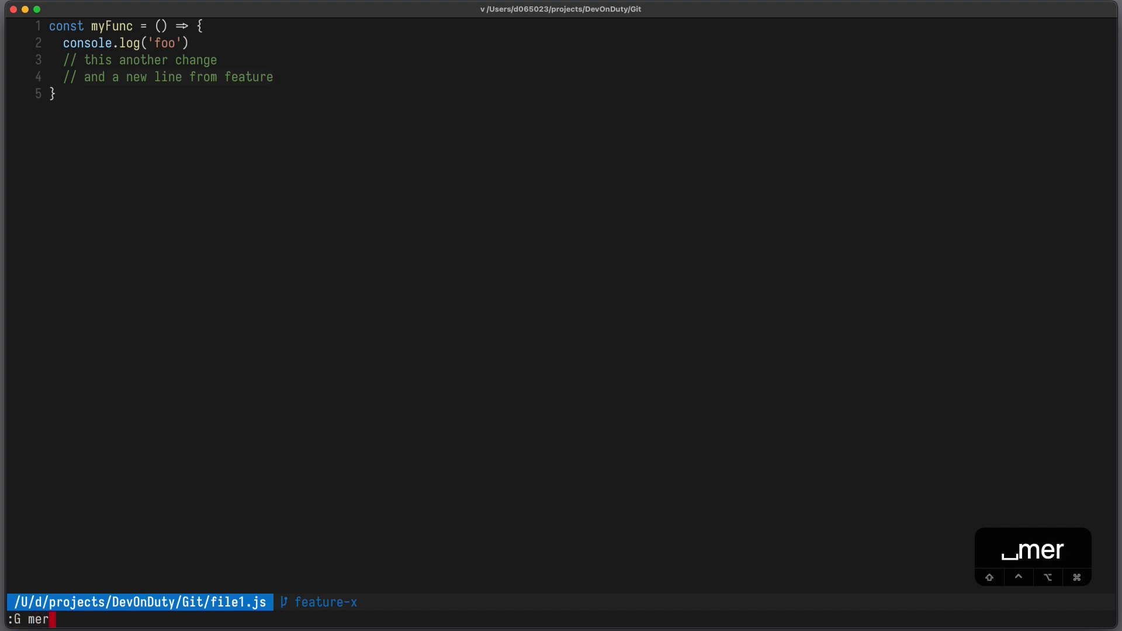
key(Return)
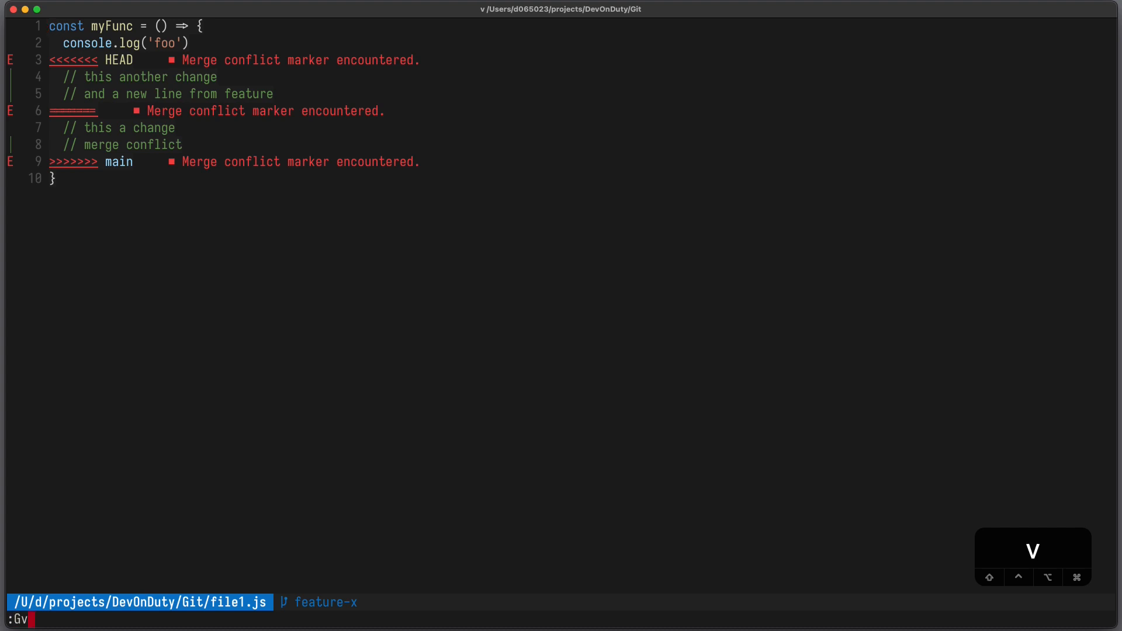
text(diffsplit)
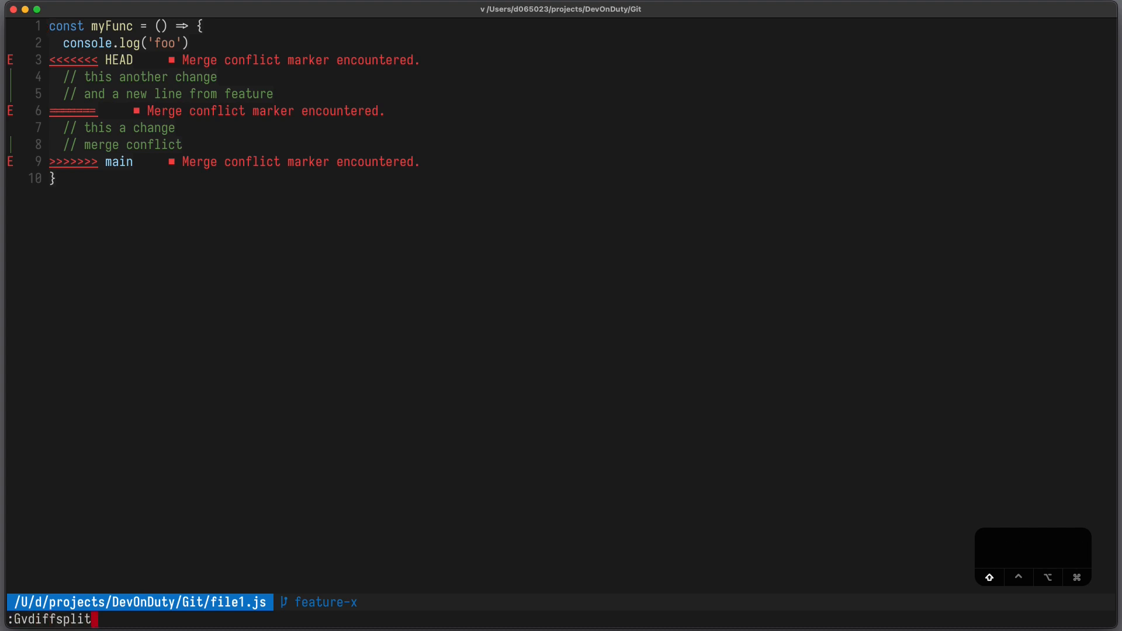
key(Return)
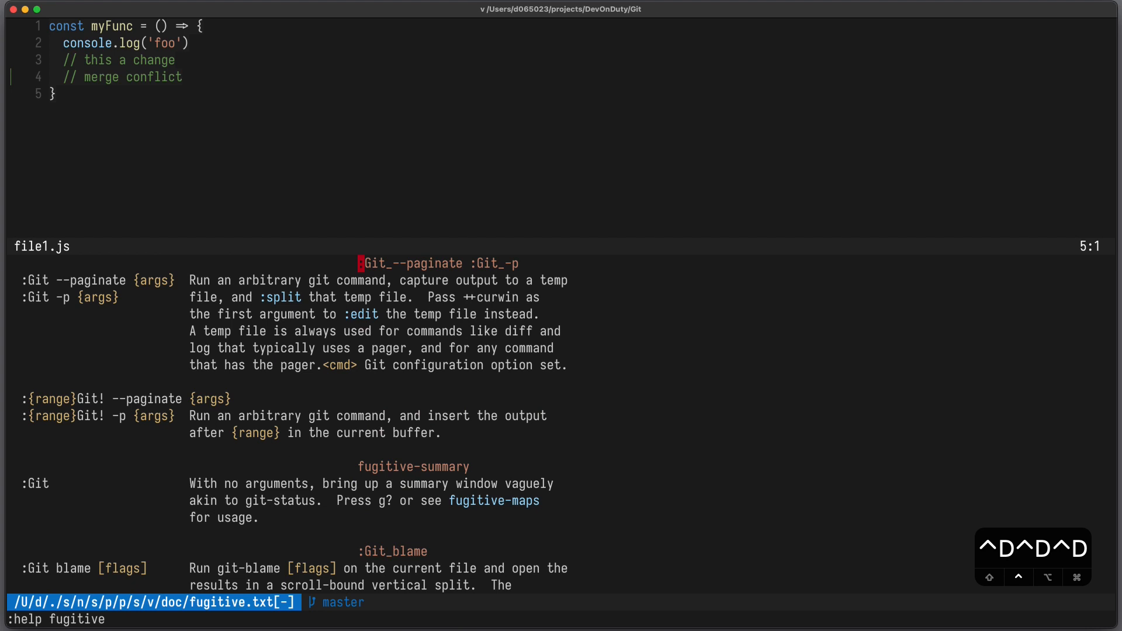
- Page down through the fugitive help to the Git blame mappings and colors option
scroll(down, 3)
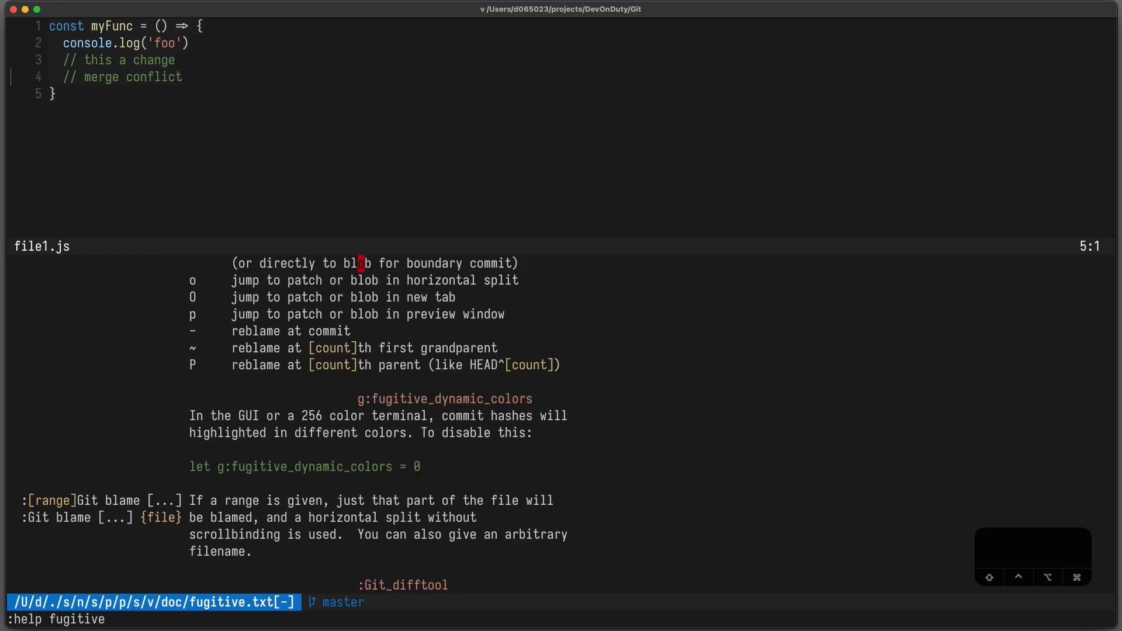